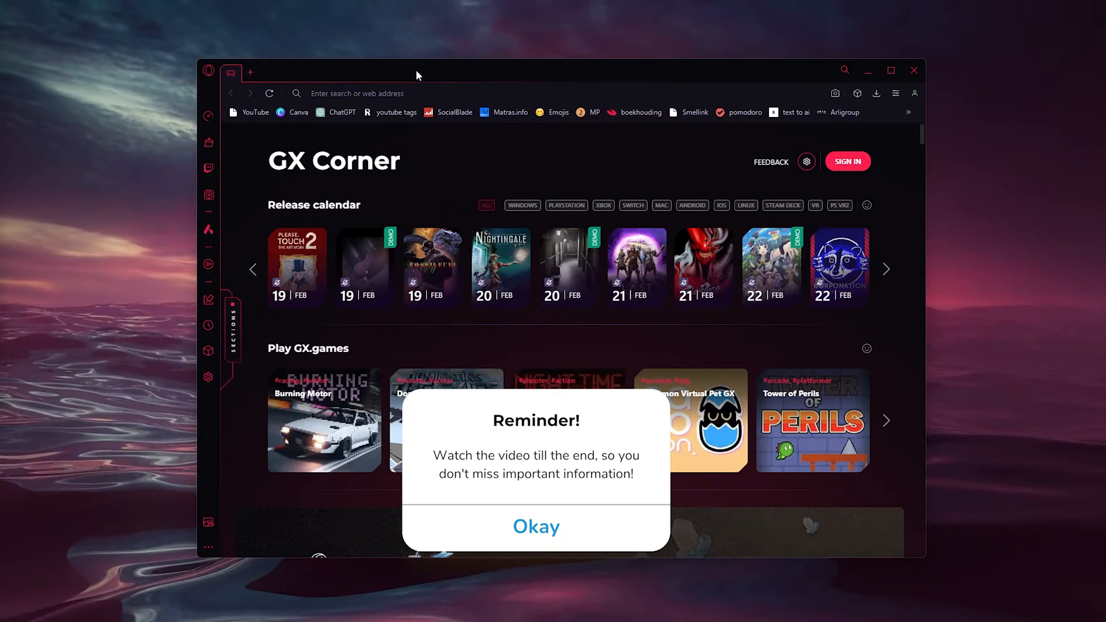
Open GX Control from the sidebar and scroll past Hot Tabs Killer to the limiter options.
{"action": "left_click", "coordinate": [536, 525]}
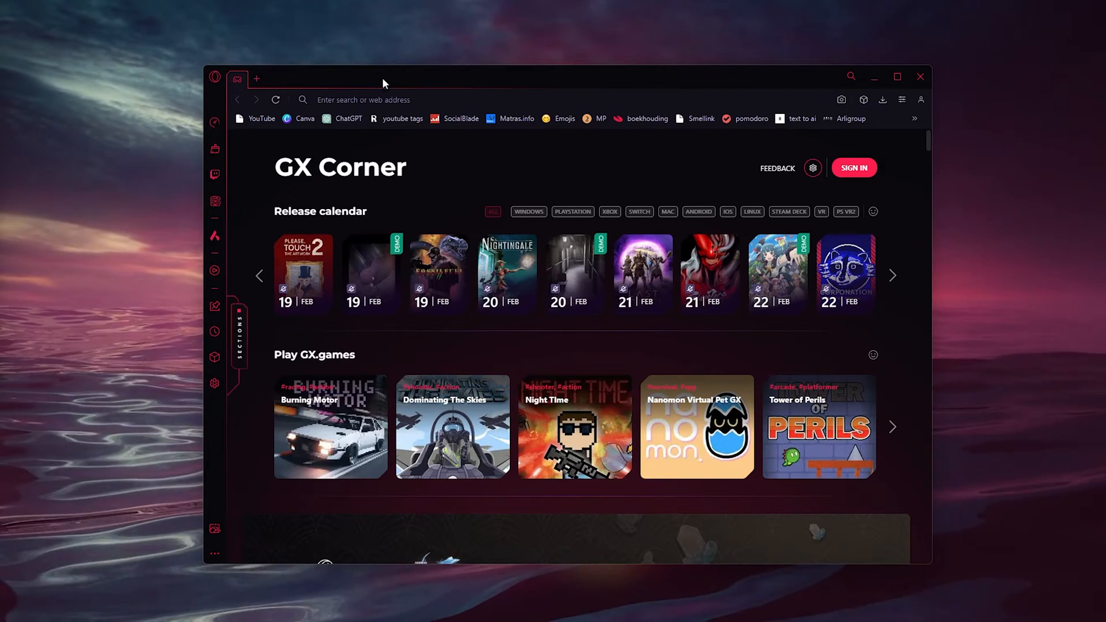
{"action": "mouse_move", "coordinate": [215, 122]}
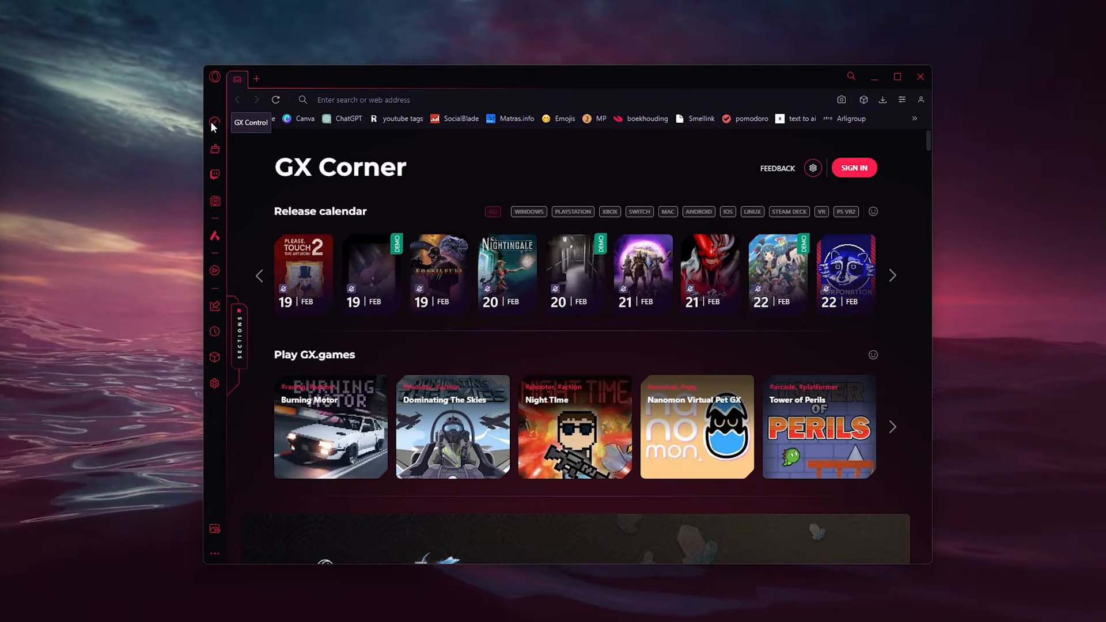
{"action": "left_click", "coordinate": [215, 127]}
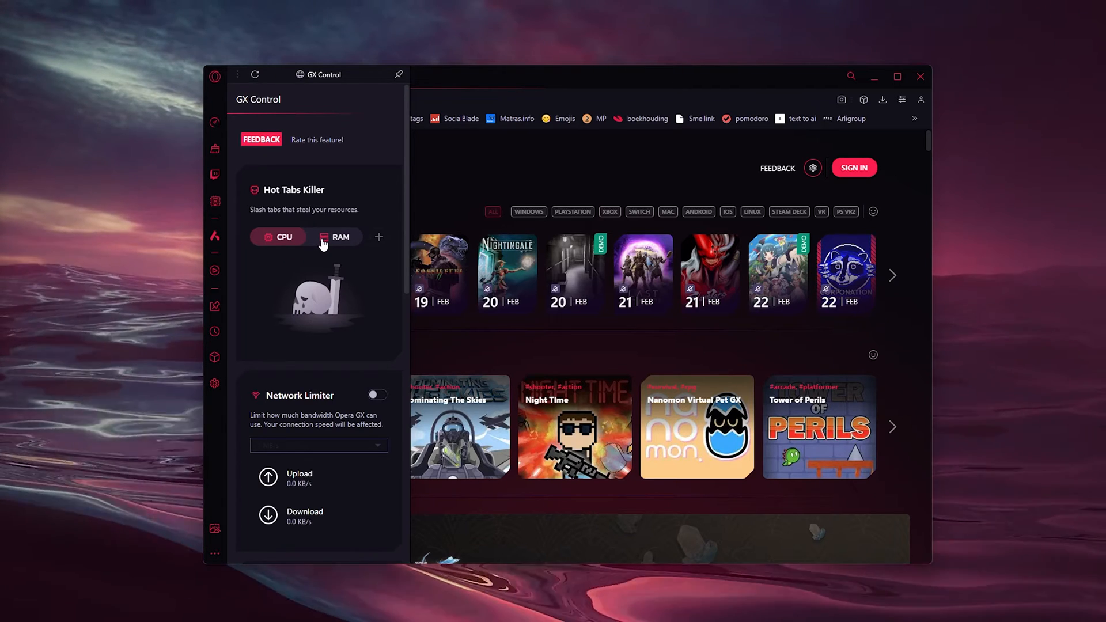
{"action": "scroll", "scroll_direction": "down", "scroll_amount": 3}
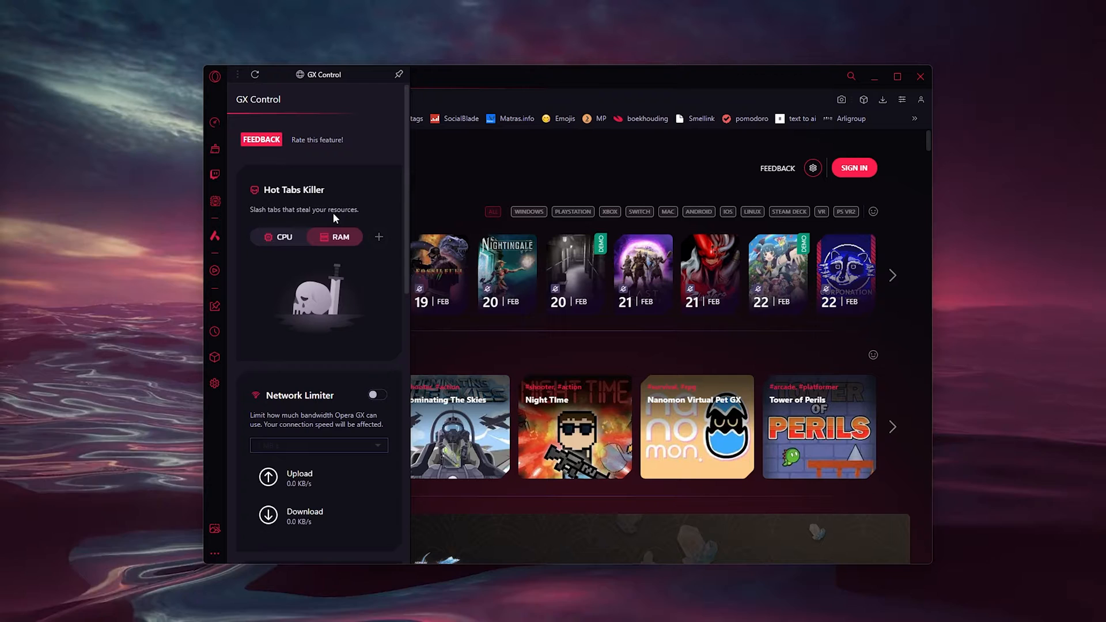
{"action": "scroll", "scroll_direction": "down", "scroll_amount": 3}
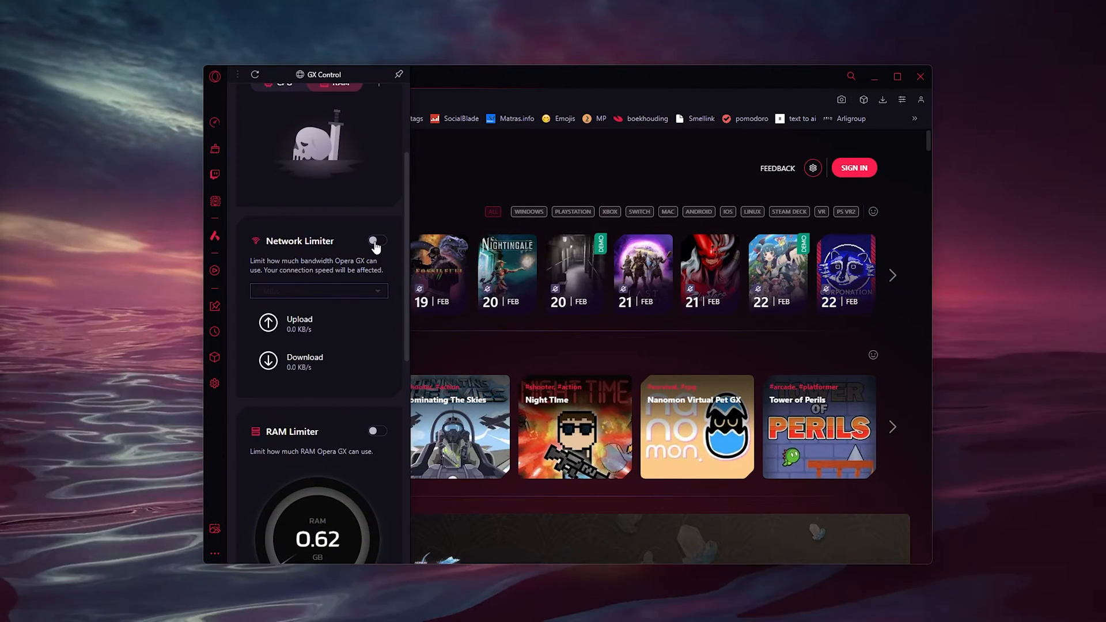
{"action": "left_click", "coordinate": [377, 241]}
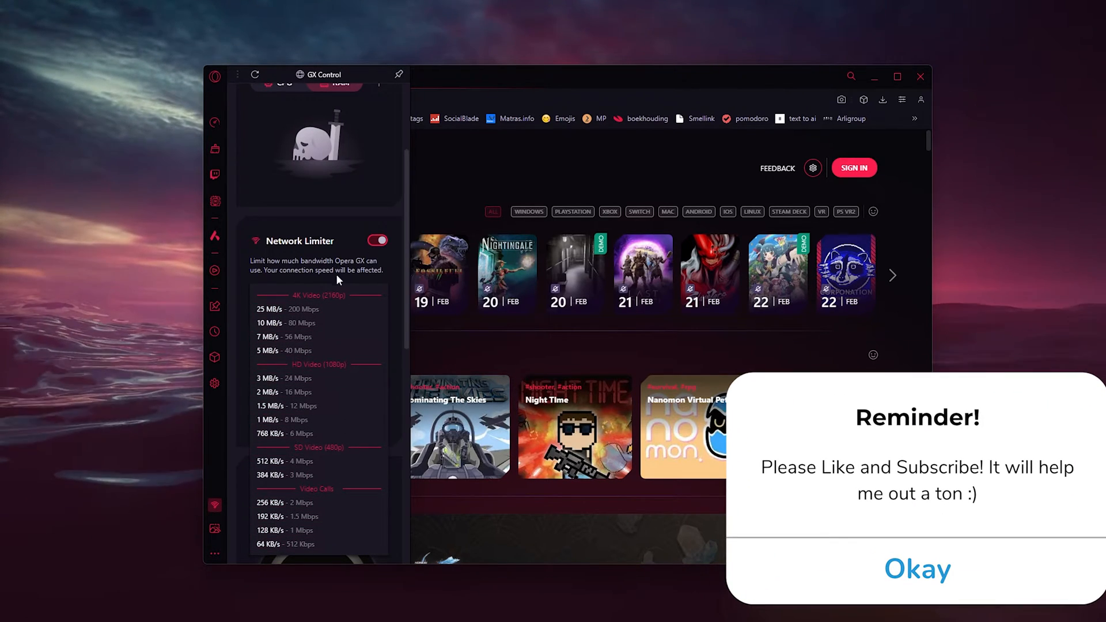
{"action": "left_click", "coordinate": [377, 241]}
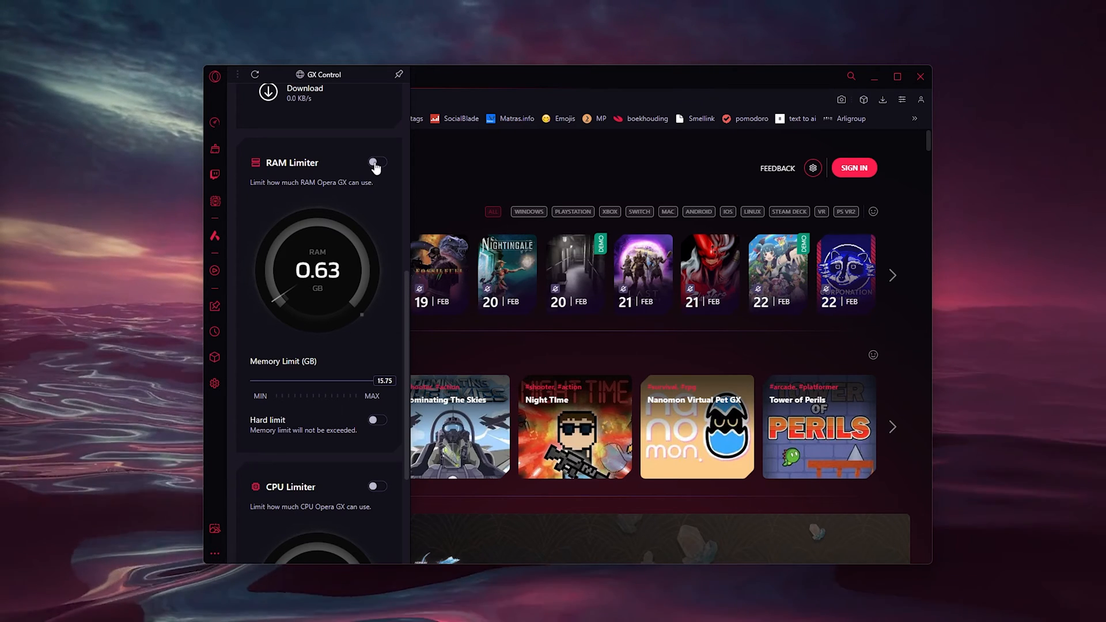
Lower the RAM Limiter memory limit from 15.75 to 3.75 GB, leaving the limiter off, and reveal CPU Limiter.
{"action": "left_click", "coordinate": [378, 161]}
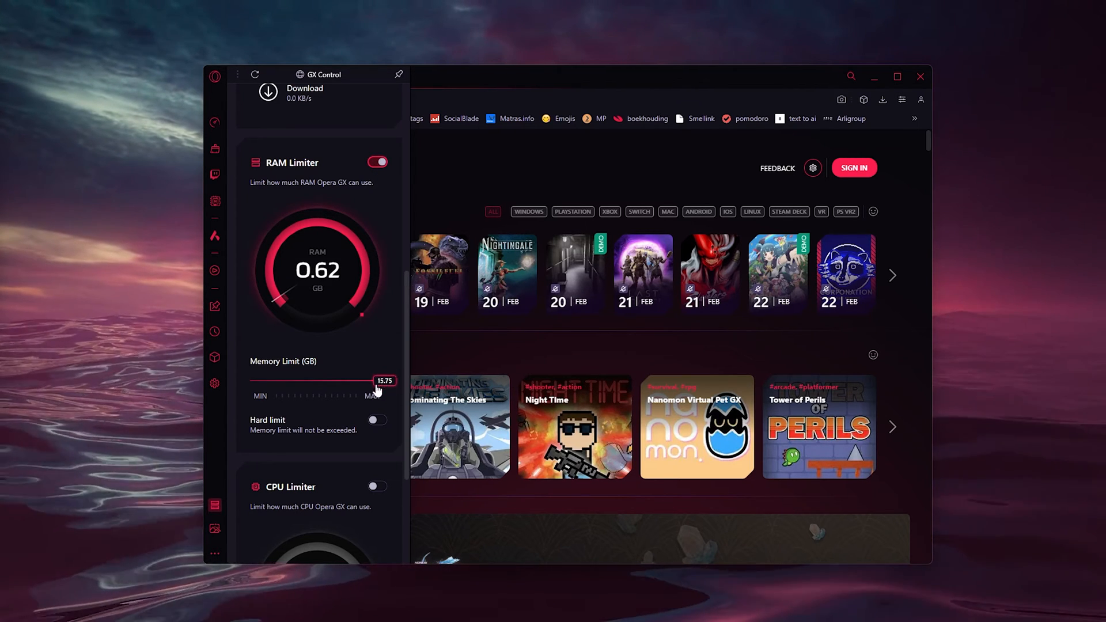
{"action": "mouse_move", "coordinate": [388, 388]}
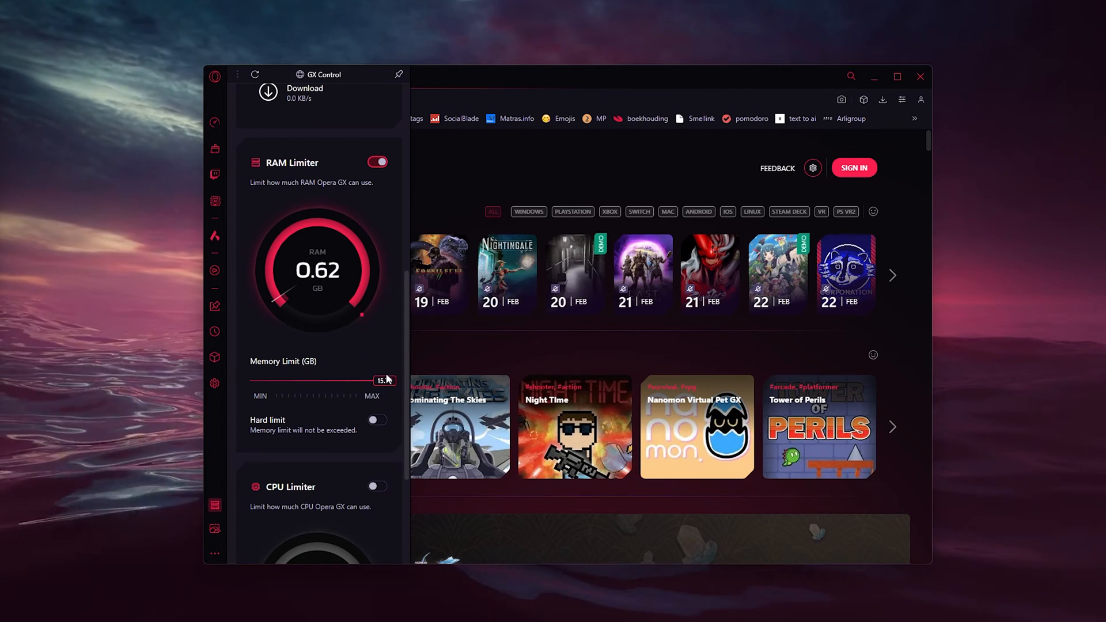
{"action": "left_click_drag", "start_coordinate": [386, 381], "coordinate": [315, 383]}
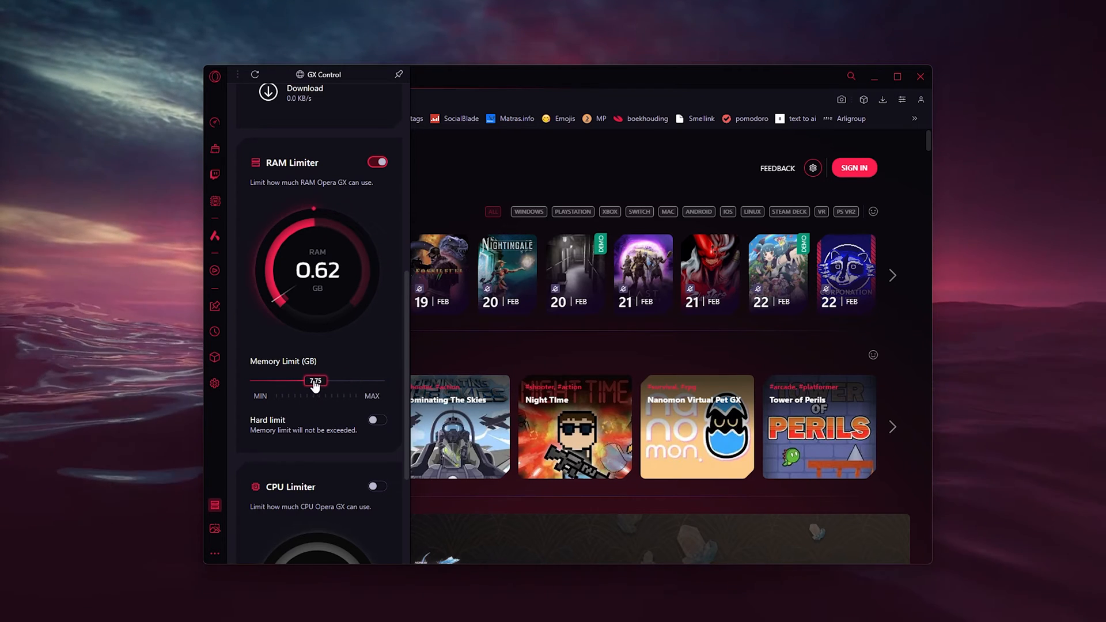
{"action": "left_click_drag", "start_coordinate": [317, 381], "coordinate": [280, 381]}
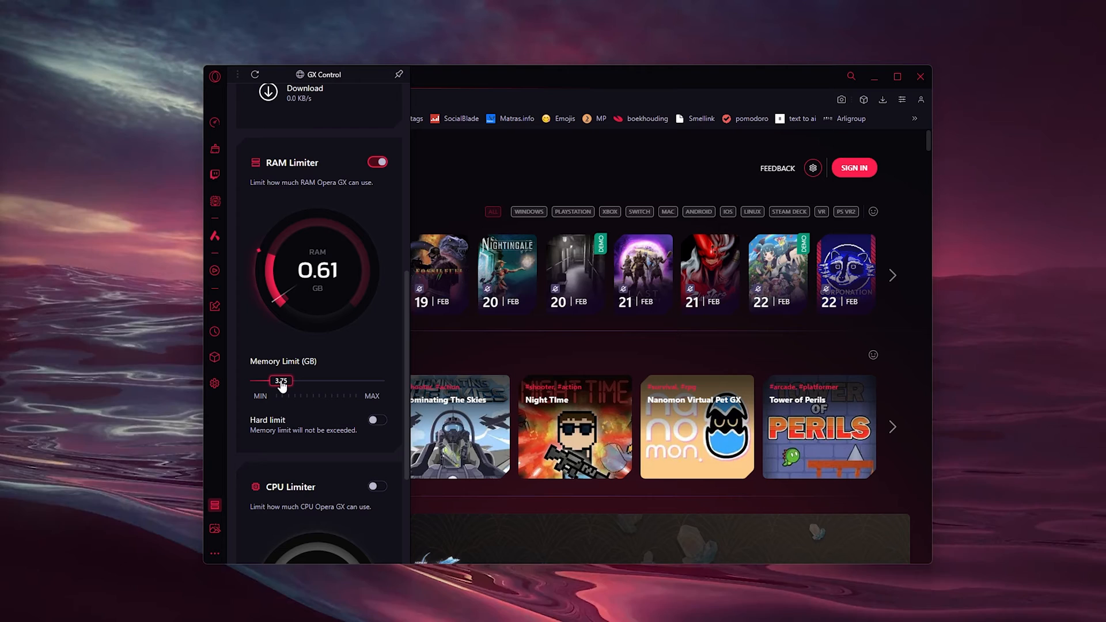
{"action": "left_click", "coordinate": [377, 163]}
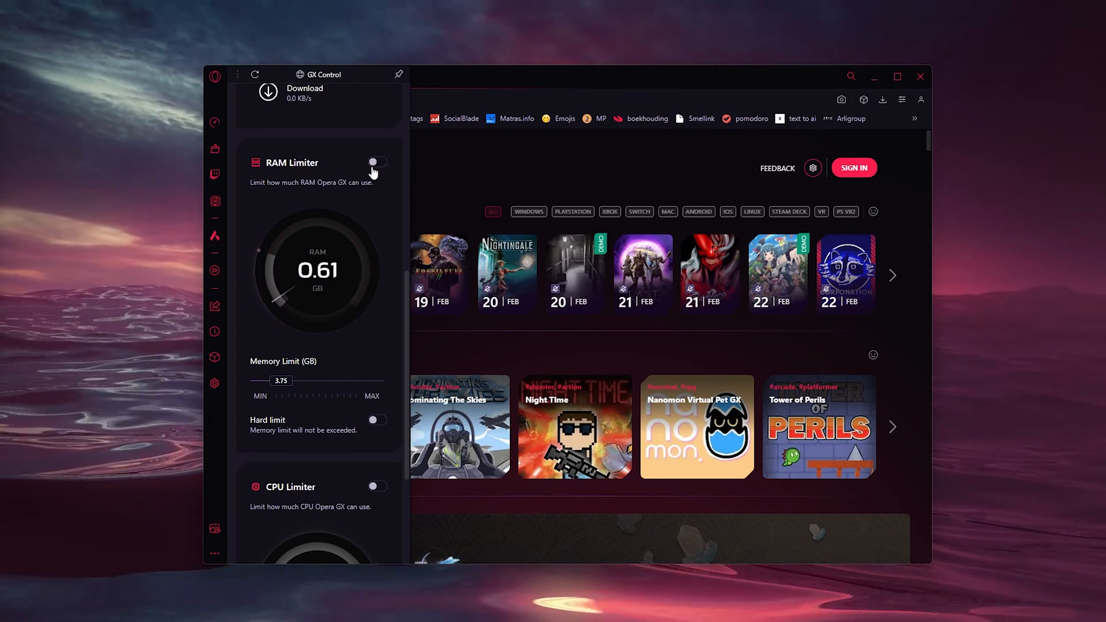
{"action": "scroll", "scroll_direction": "down", "scroll_amount": 3}
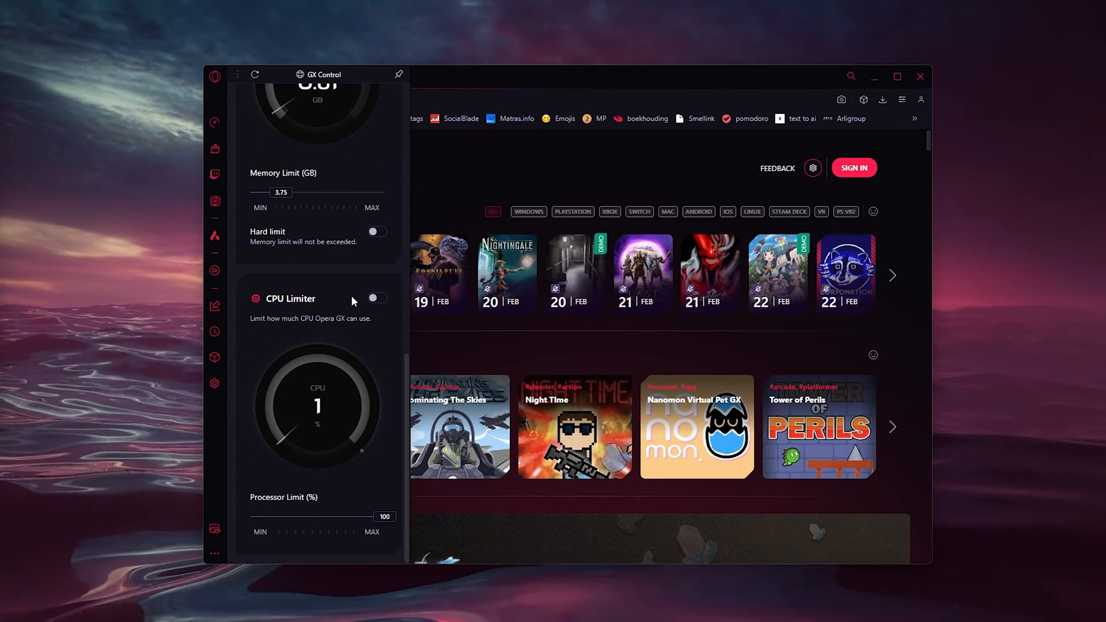
{"action": "left_click", "coordinate": [377, 298]}
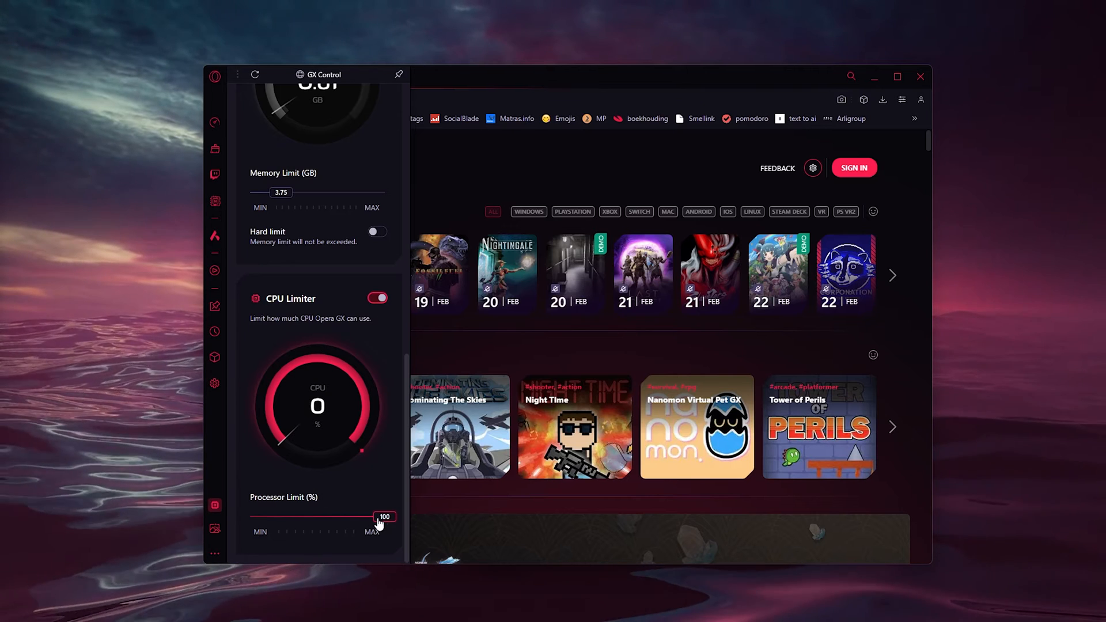
{"action": "left_click_drag", "start_coordinate": [380, 517], "coordinate": [328, 517]}
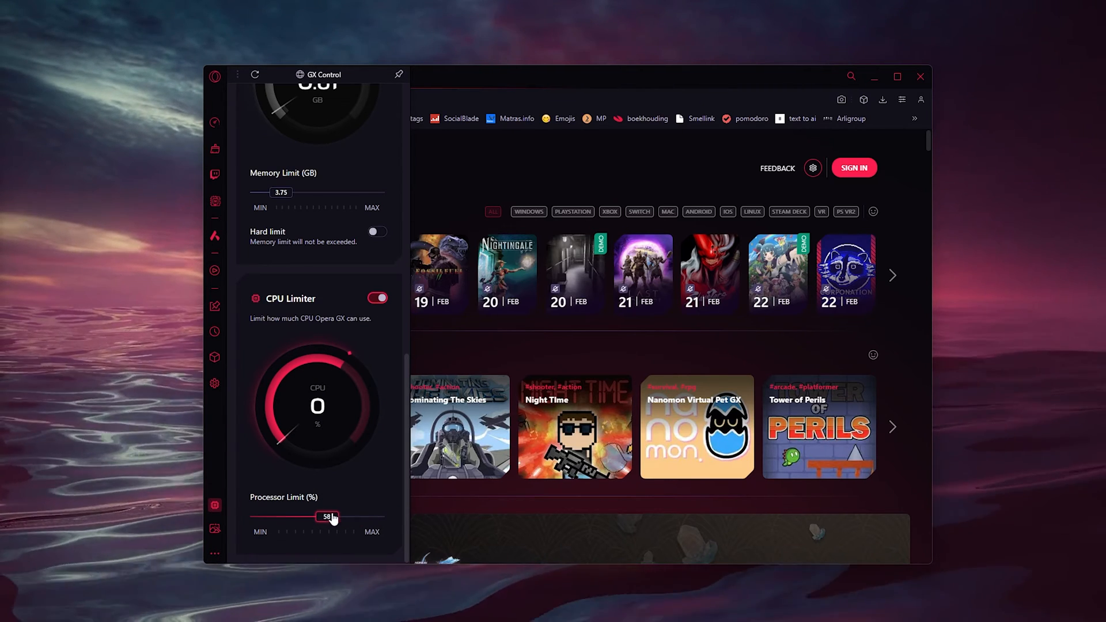
{"action": "left_click_drag", "start_coordinate": [328, 517], "coordinate": [385, 517]}
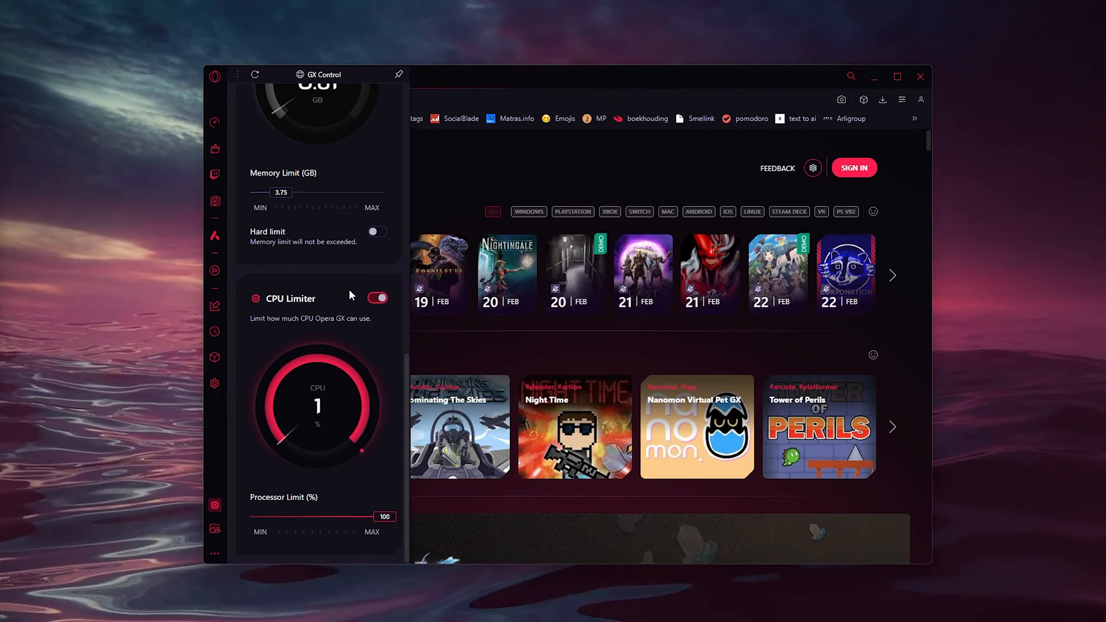
{"action": "left_click", "coordinate": [377, 298]}
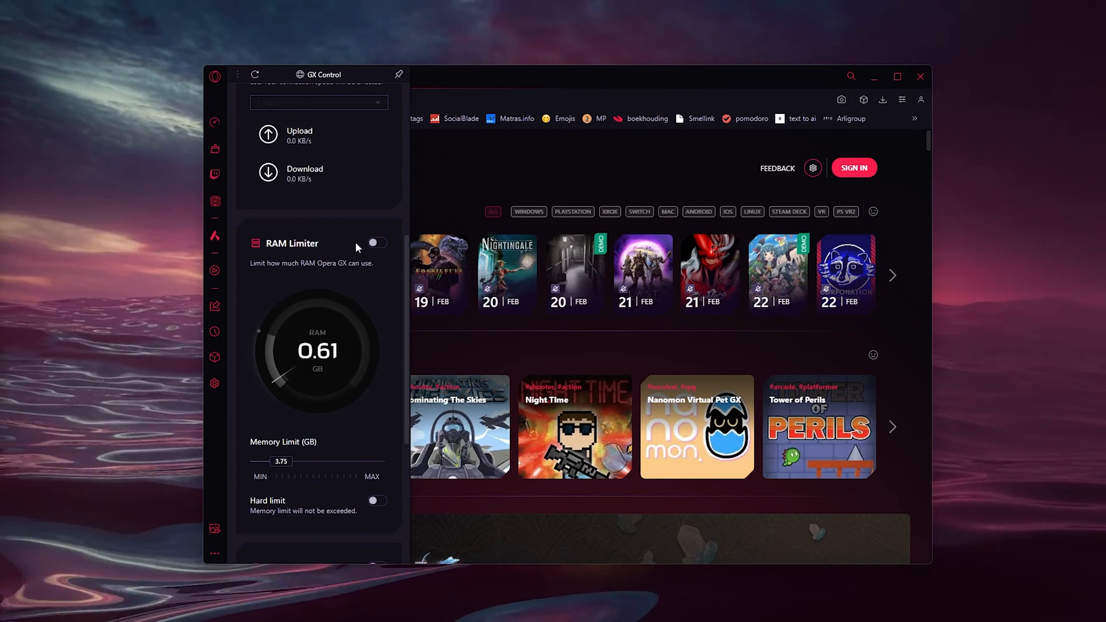
{"action": "mouse_move", "coordinate": [293, 459]}
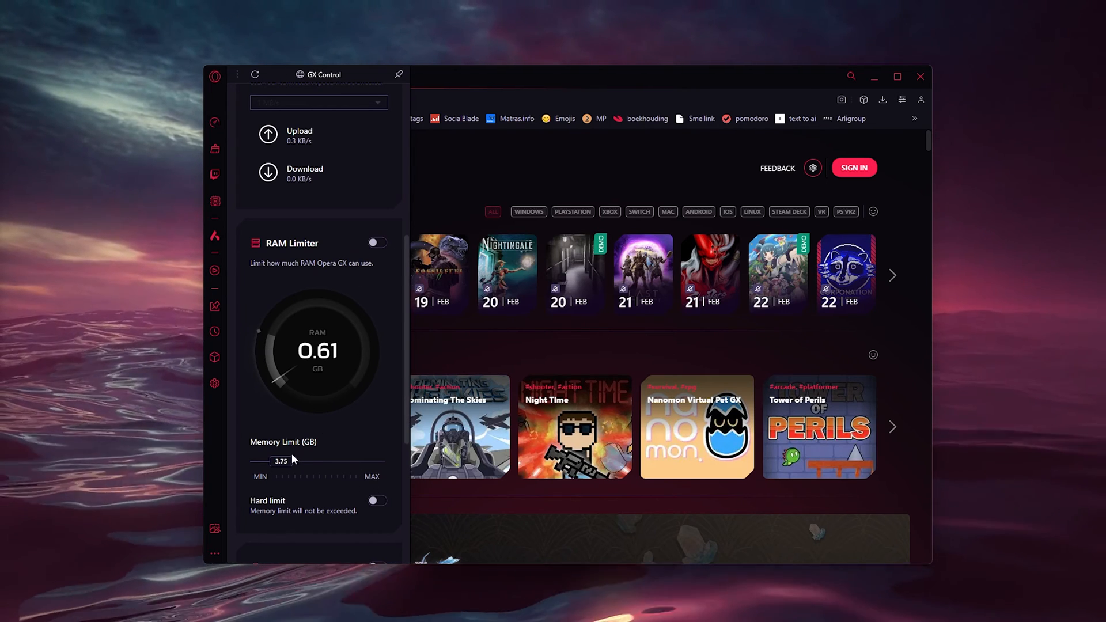
{"action": "mouse_move", "coordinate": [380, 261]}
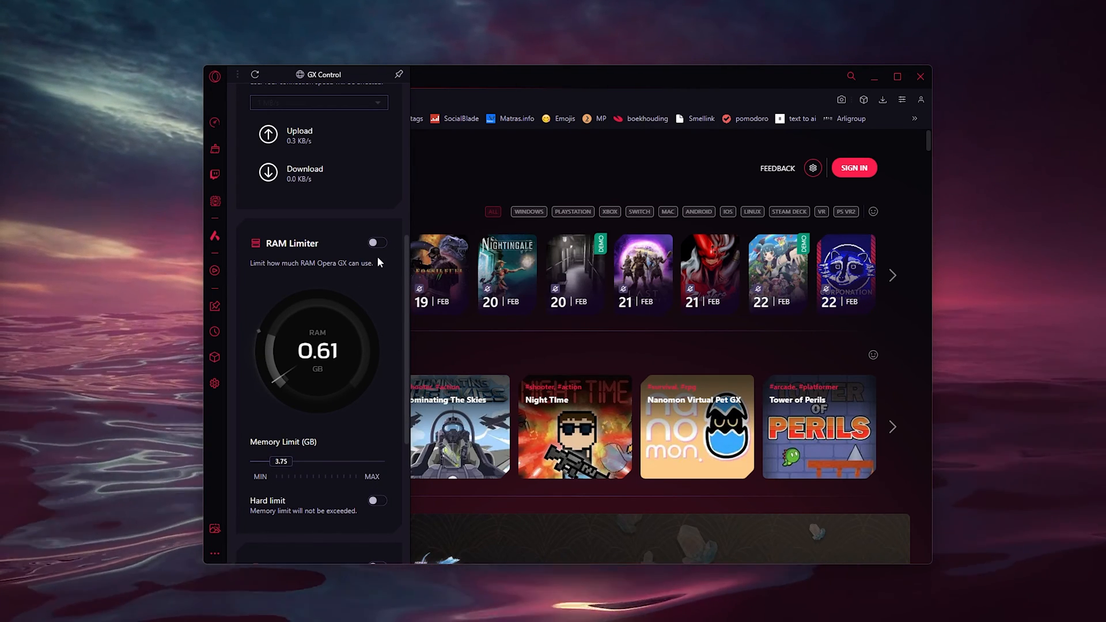